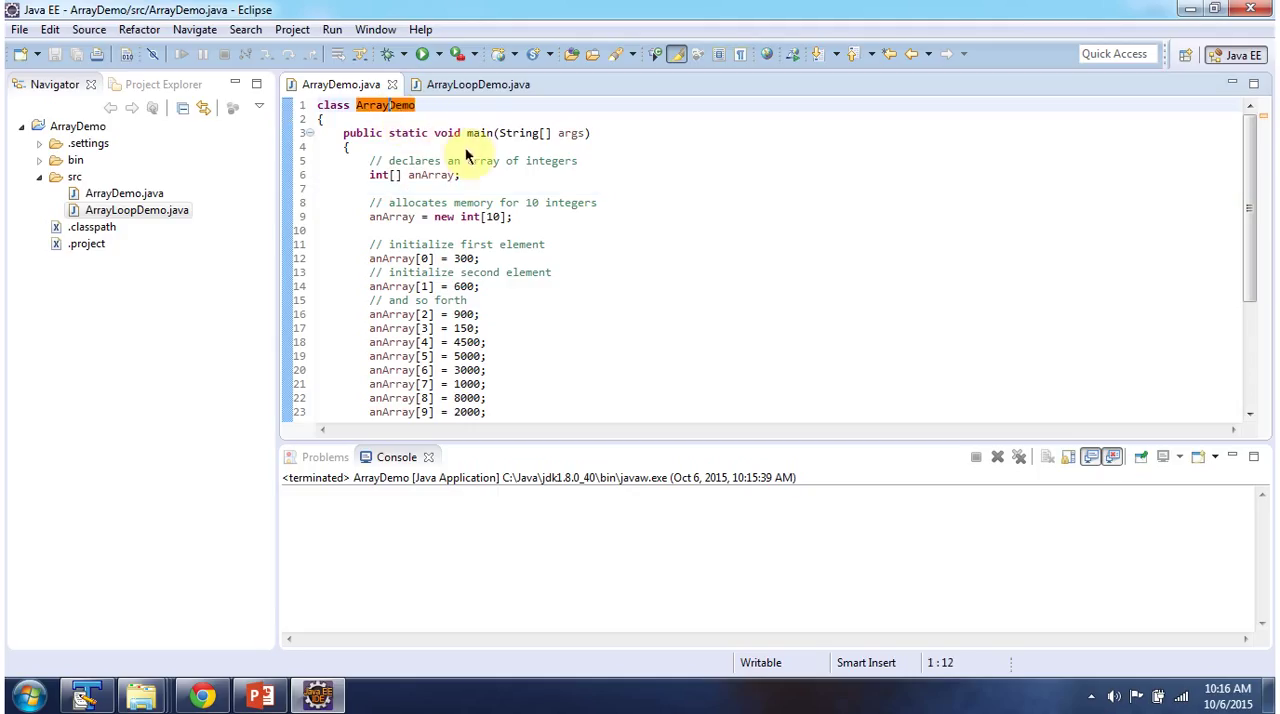
mouse_move(478, 148)
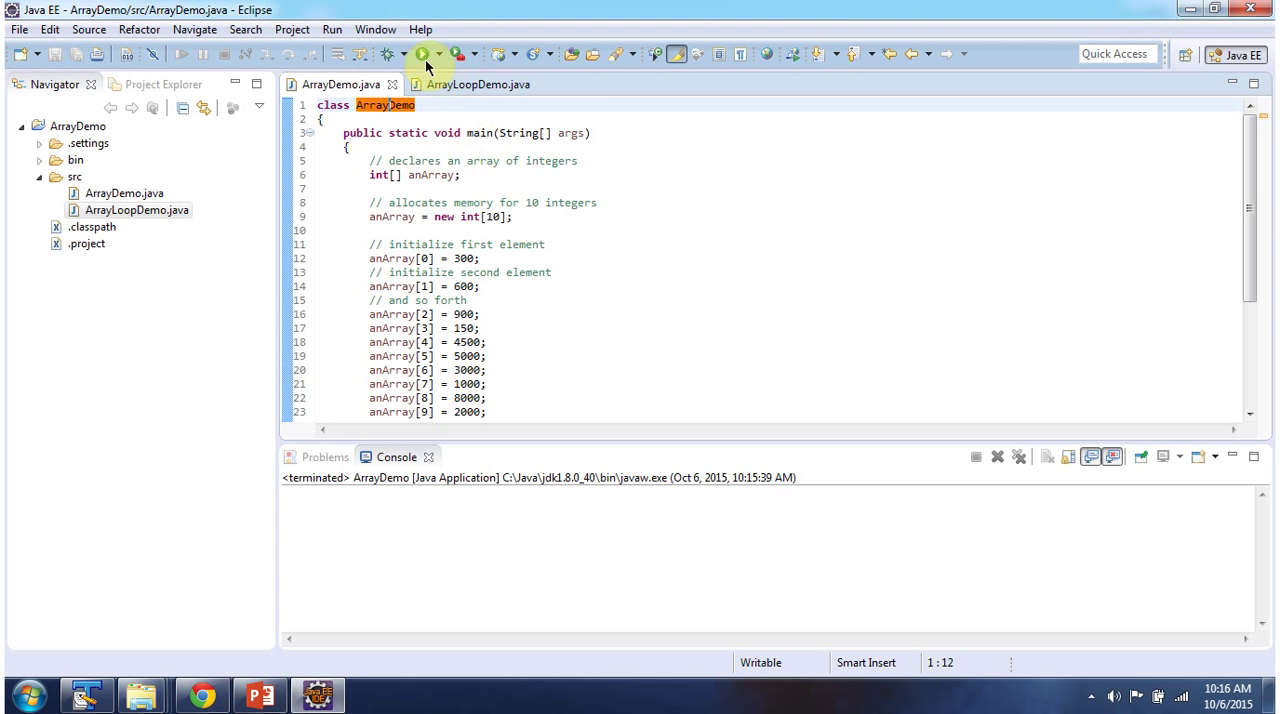
Step: Launch ArrayDemo as a Java application from the Run toolbar button
click(422, 54)
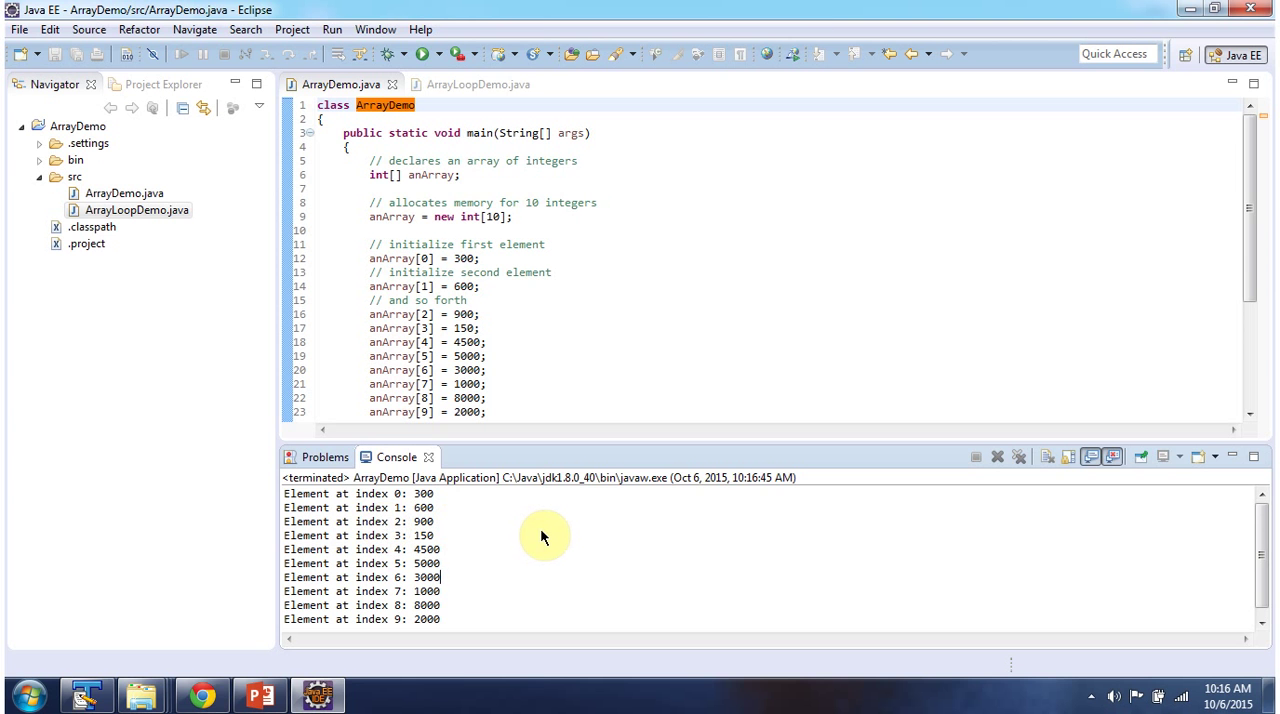
Step: Highlight every occurrence of anArray and scroll to the println statements matching the console output
double_click(432, 174)
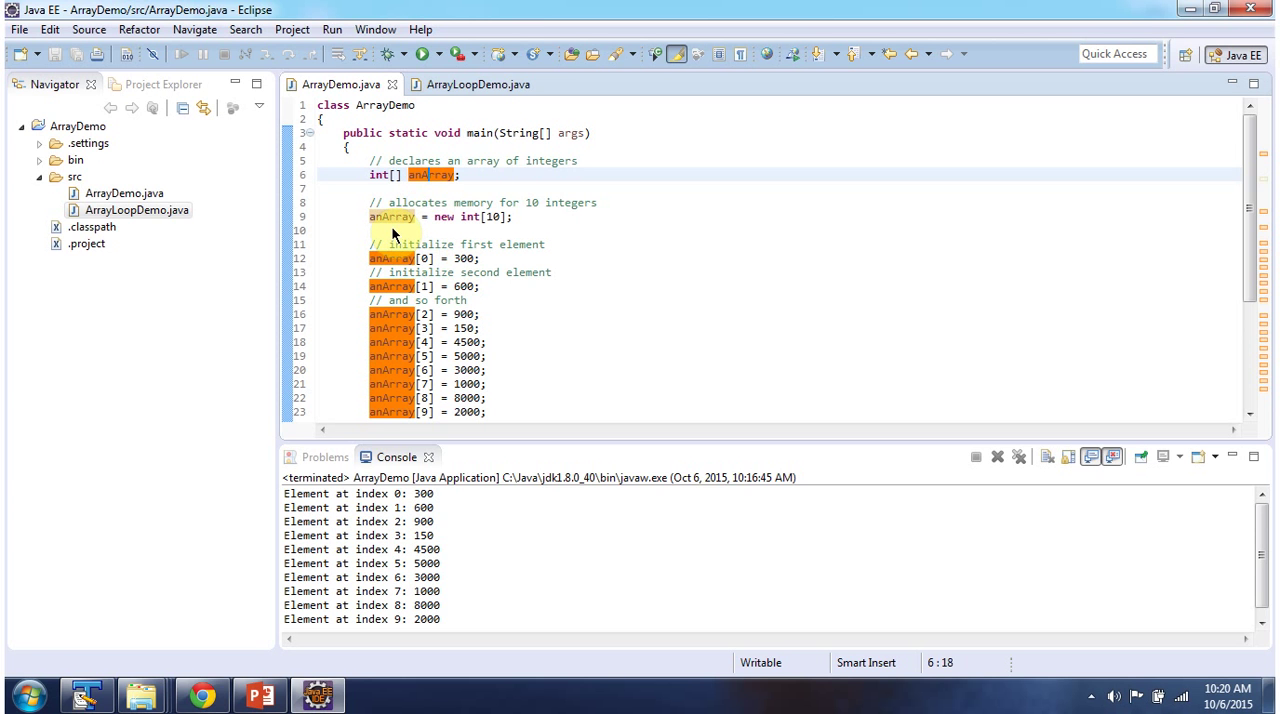
mouse_move(450, 232)
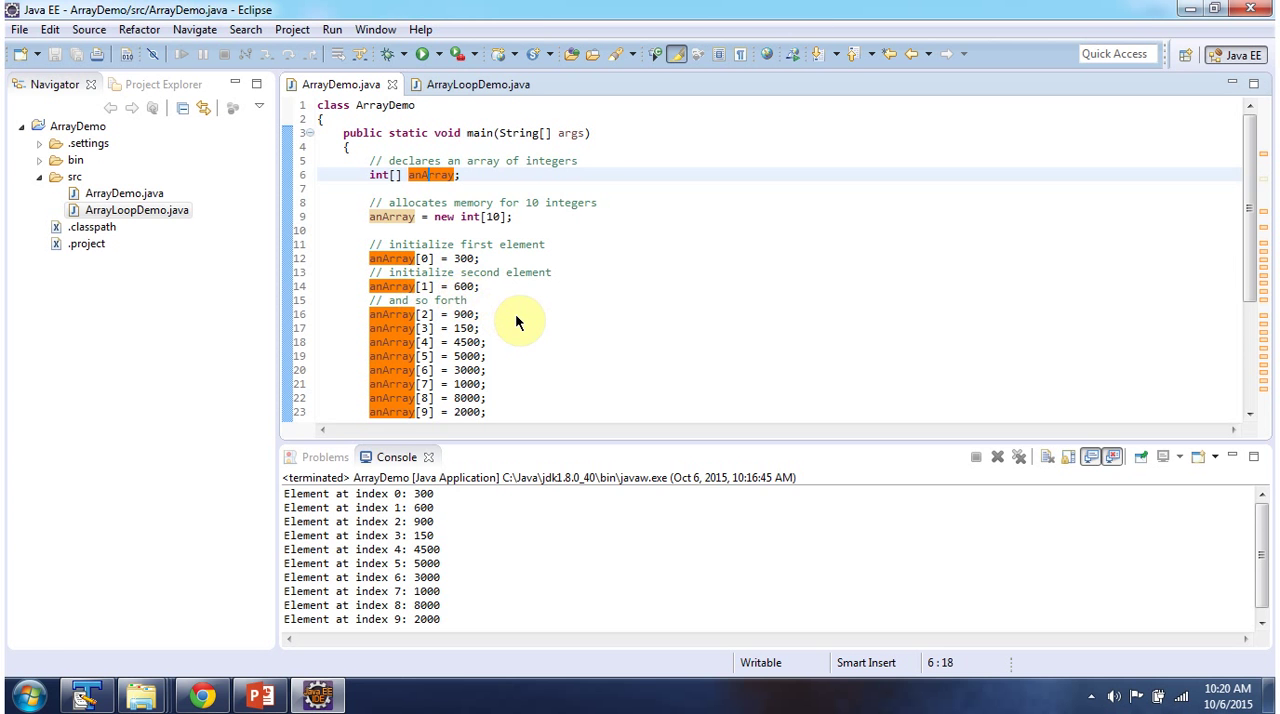
scroll(down, 3)
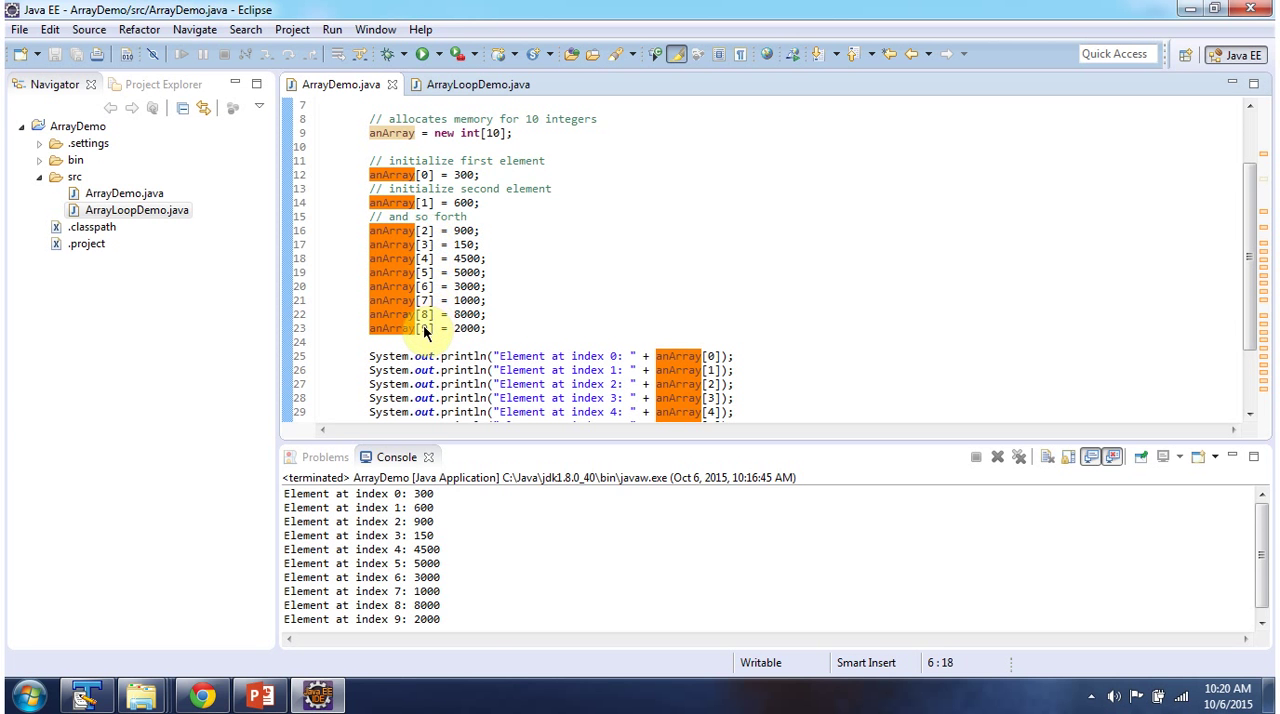
Step: Select ArrayDemo's printed element lines in the Console and clear them via the context menu
scroll(down, 3)
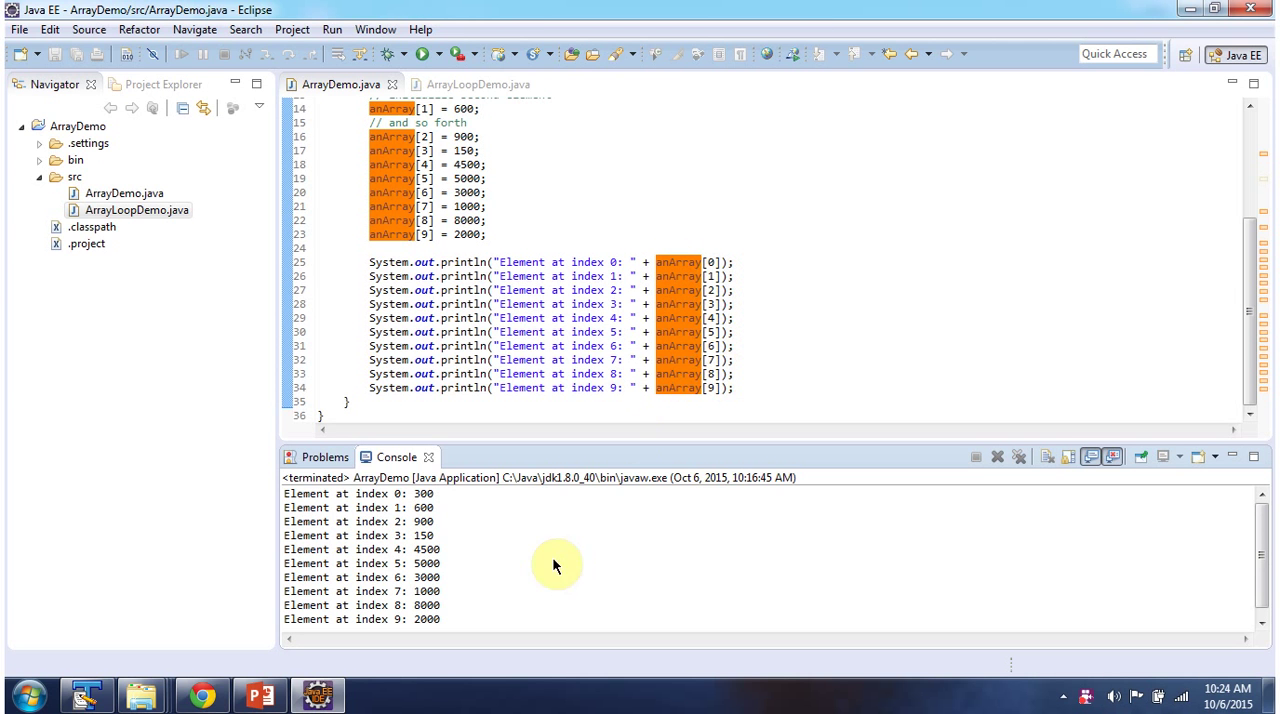
drag(556, 564, 284, 492)
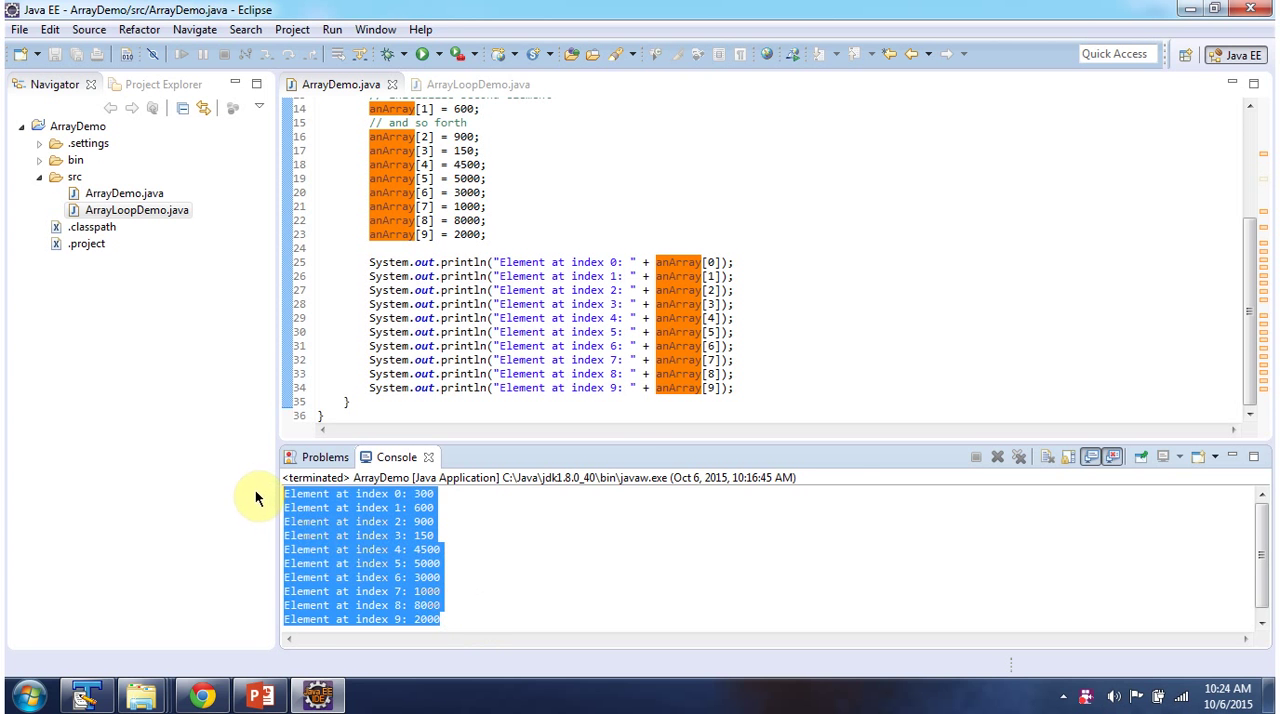
right_click(636, 584)
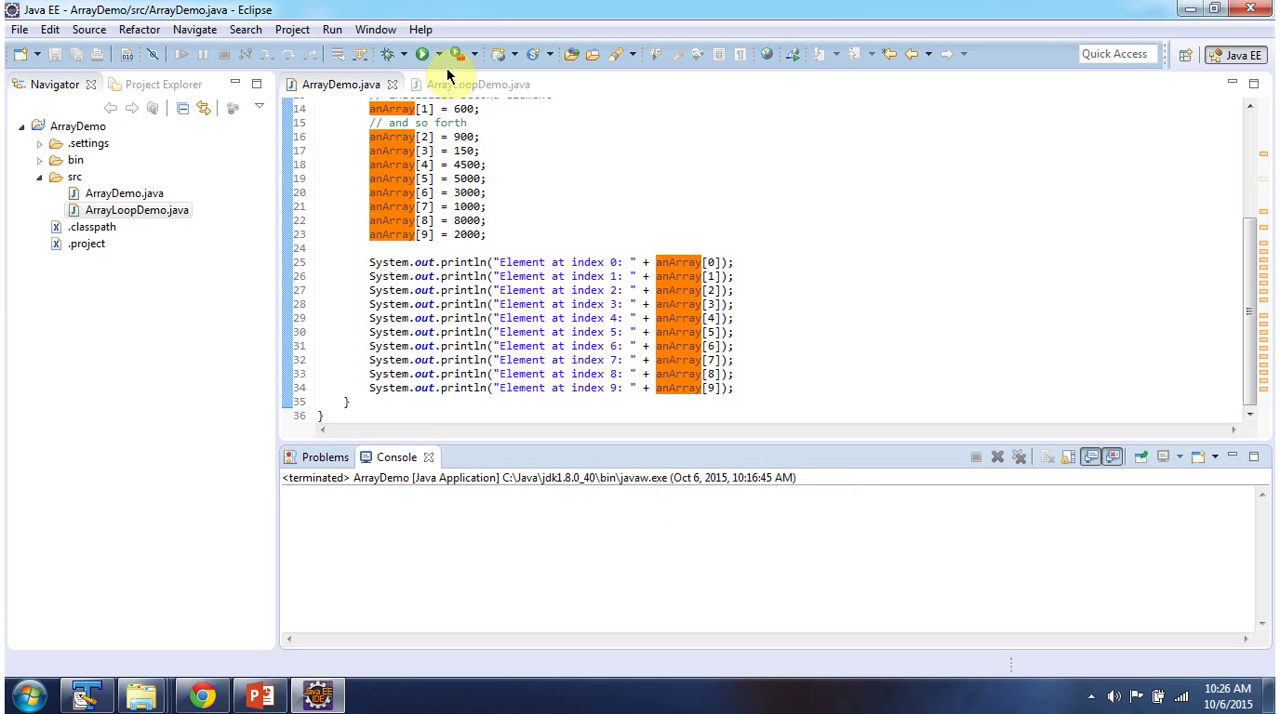
Step: Switch to ArrayLoopDemo.java and launch it as a Java application
click(478, 84)
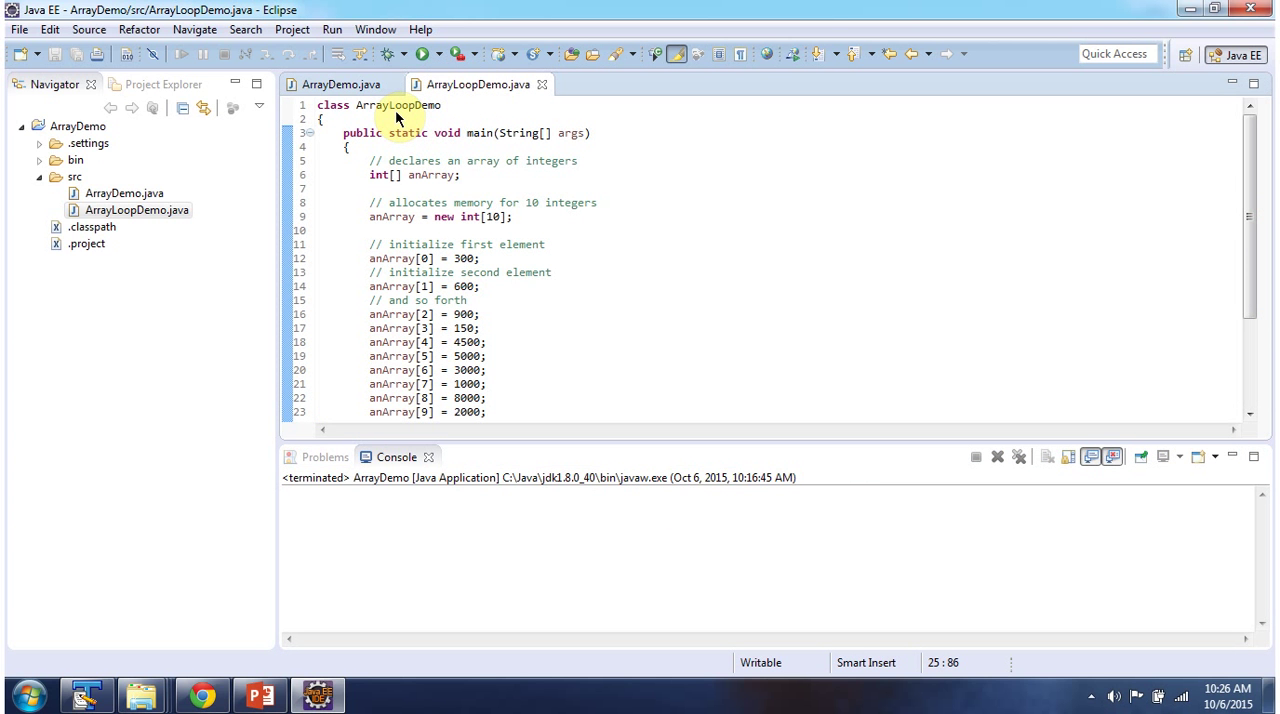
mouse_move(422, 120)
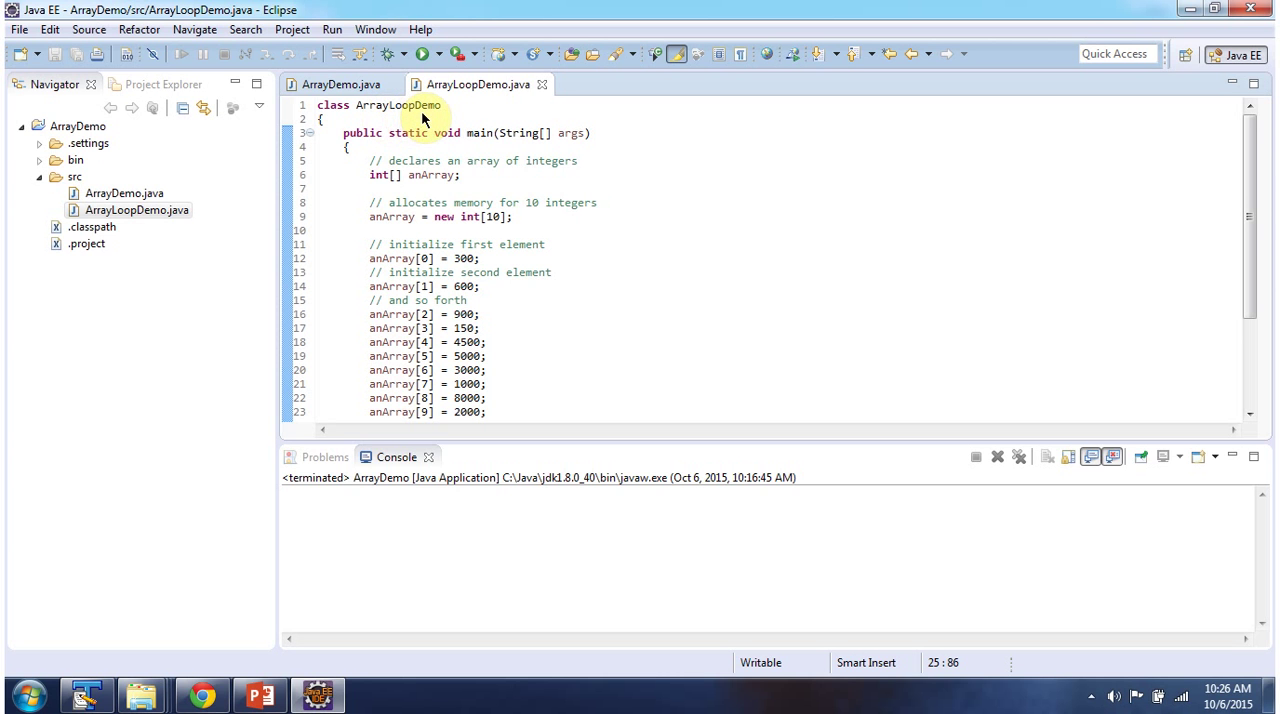
mouse_move(480, 140)
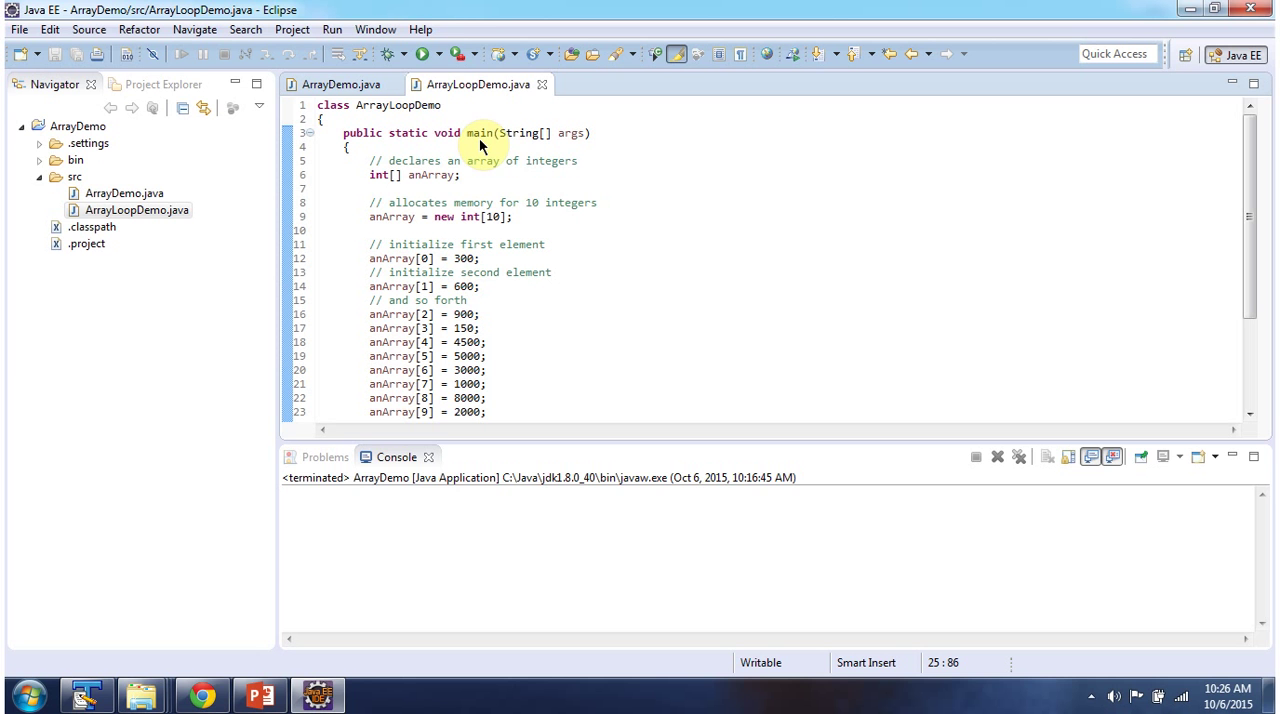
click(422, 54)
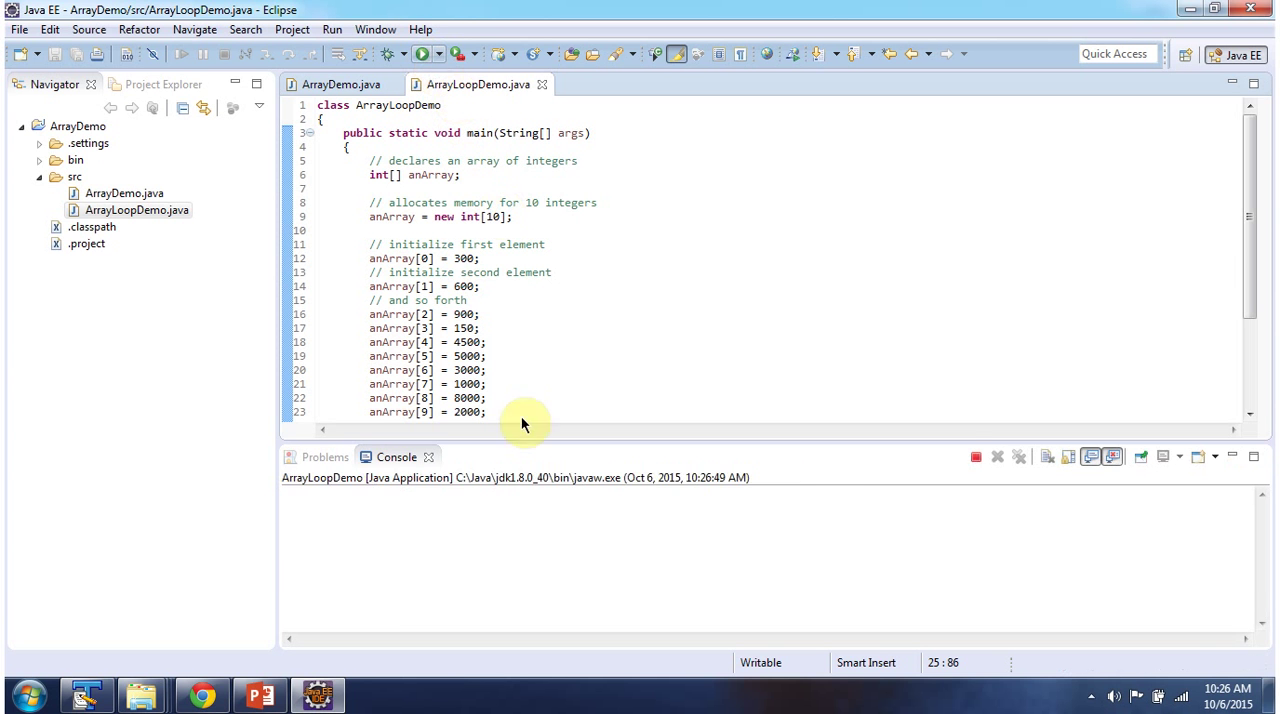
Step: Run ArrayLoopDemo and select its 'Element at Index' 0-9 lines printed by the foreach loop
click(424, 54)
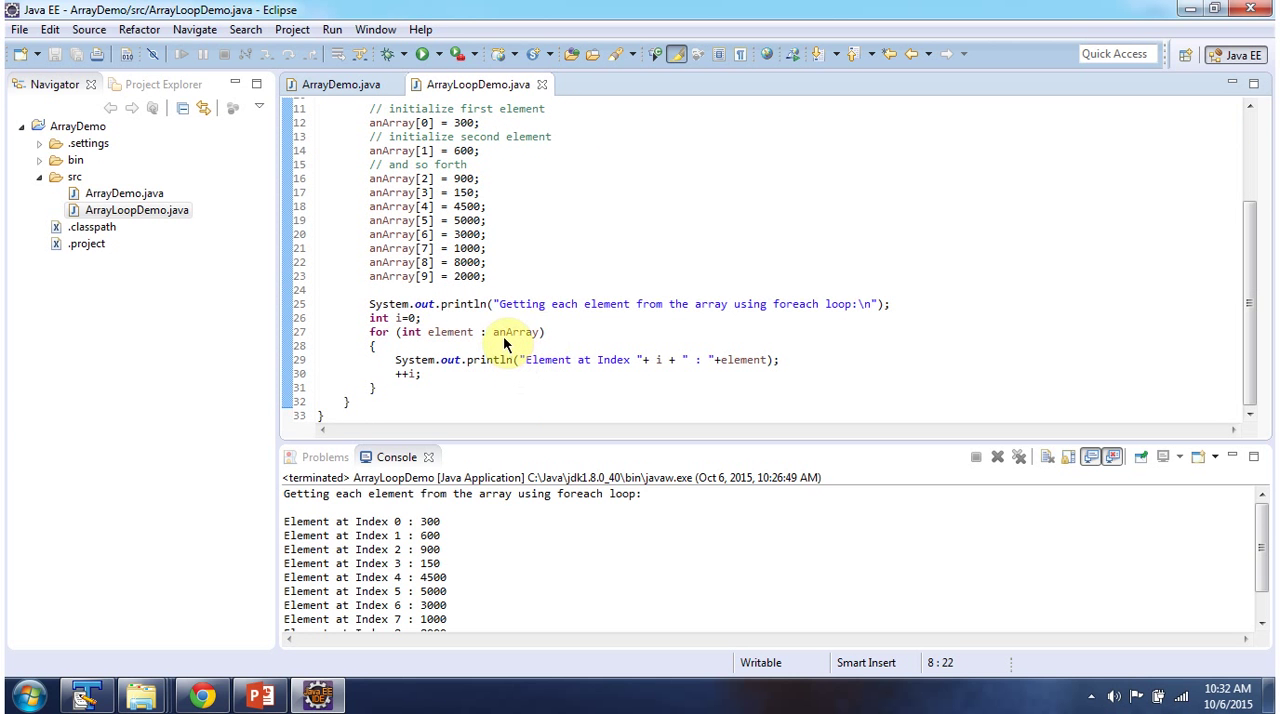
mouse_move(450, 332)
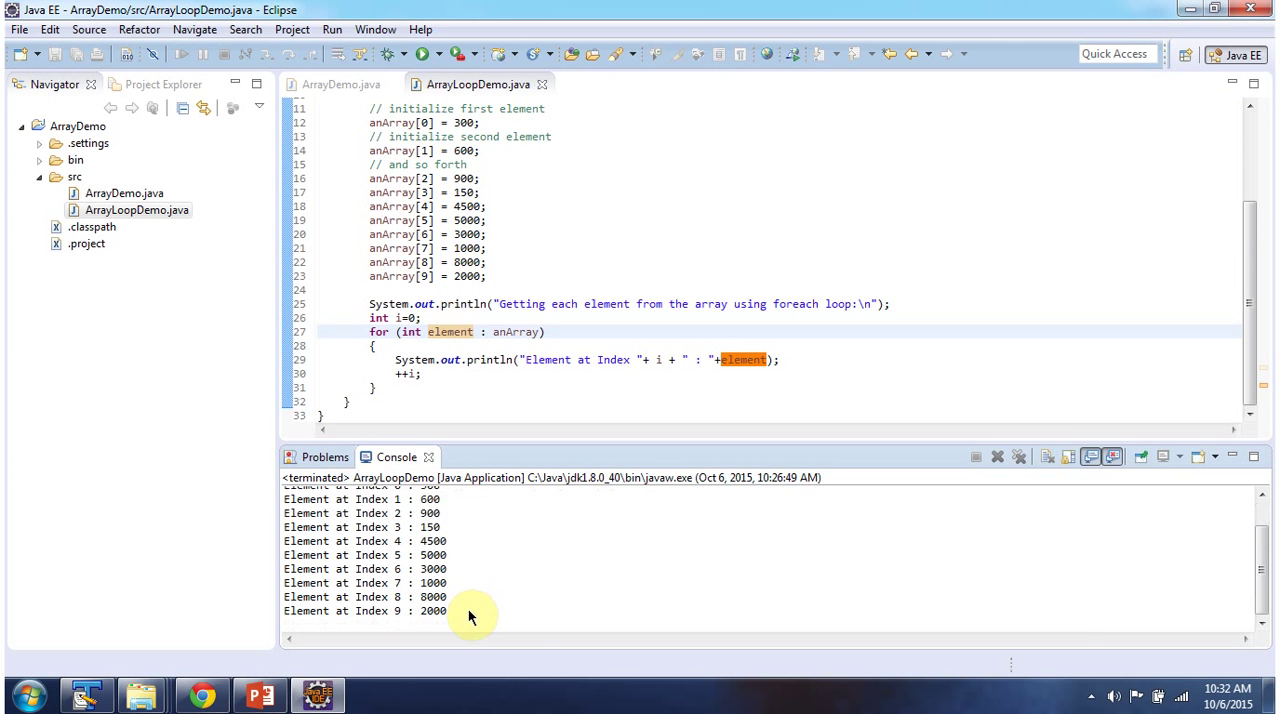
drag(470, 612, 284, 498)
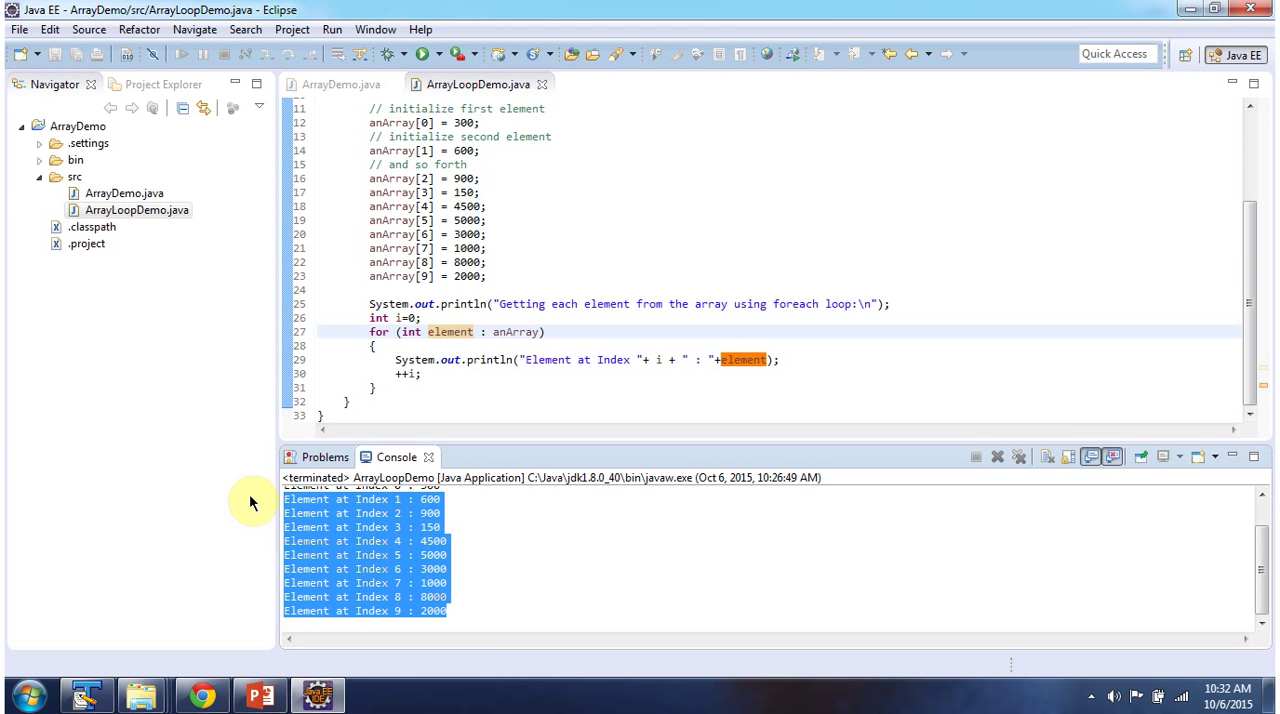